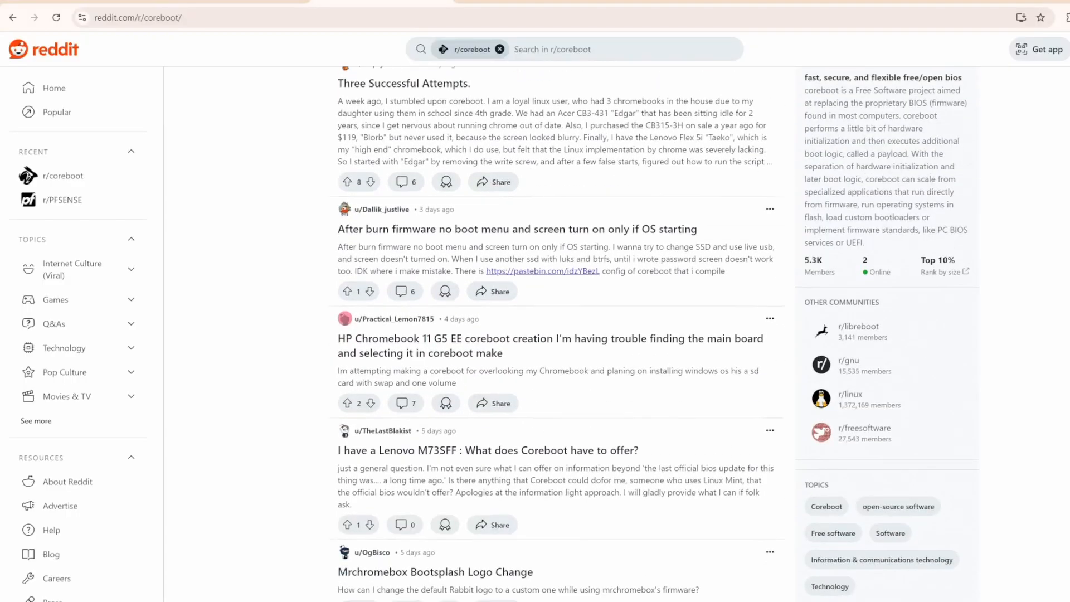
# Navigate Boot Maintenance Manager > Driver Options > Add Driver Option > Add Driver Option Using File
pyautogui.scroll(-3)
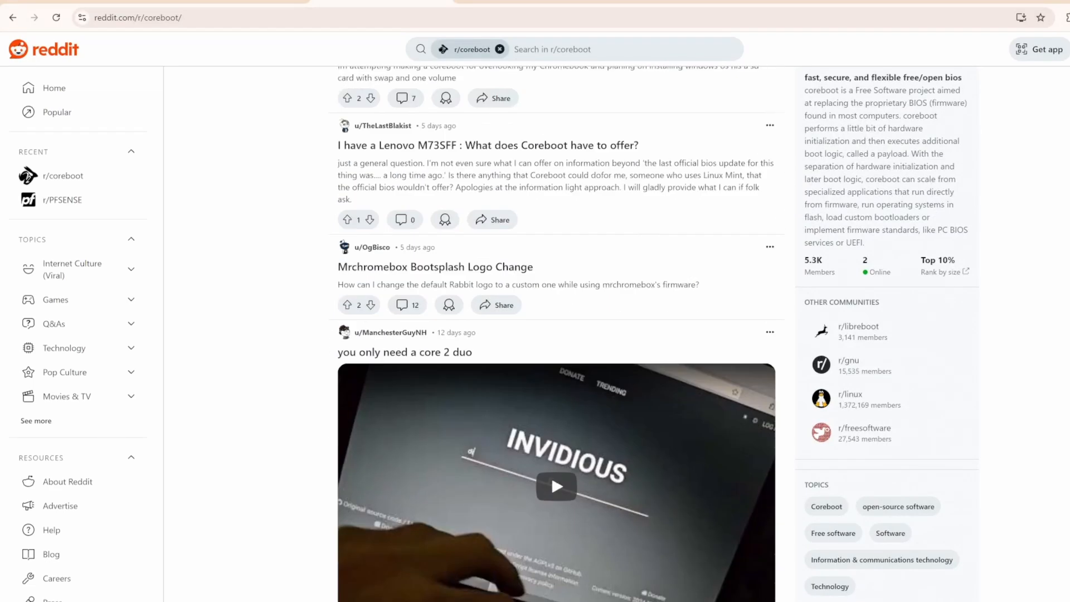
pyautogui.scroll(-3)
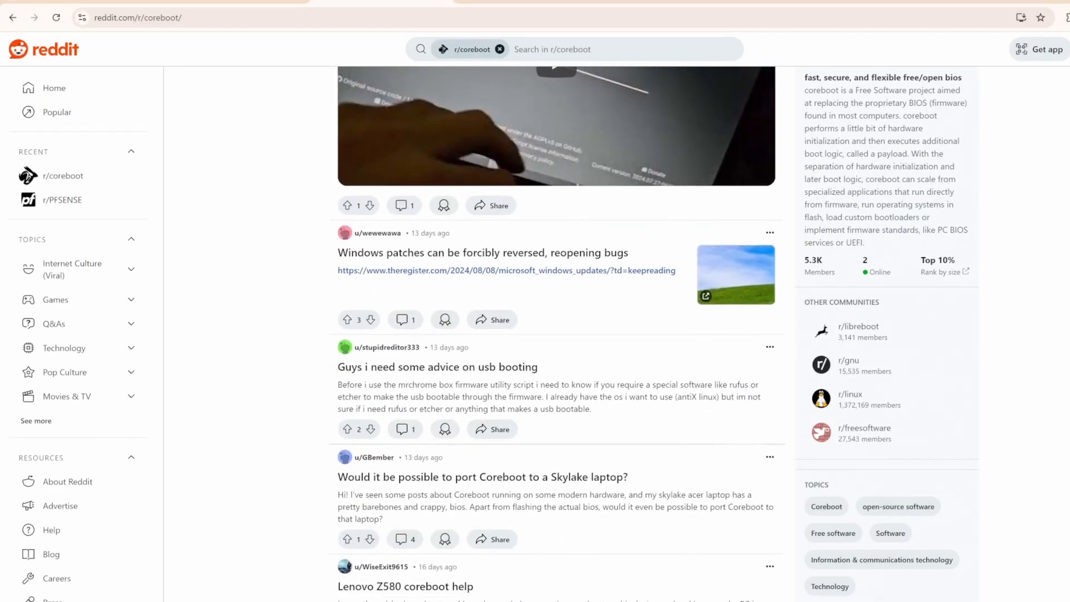
pyautogui.scroll(-3)
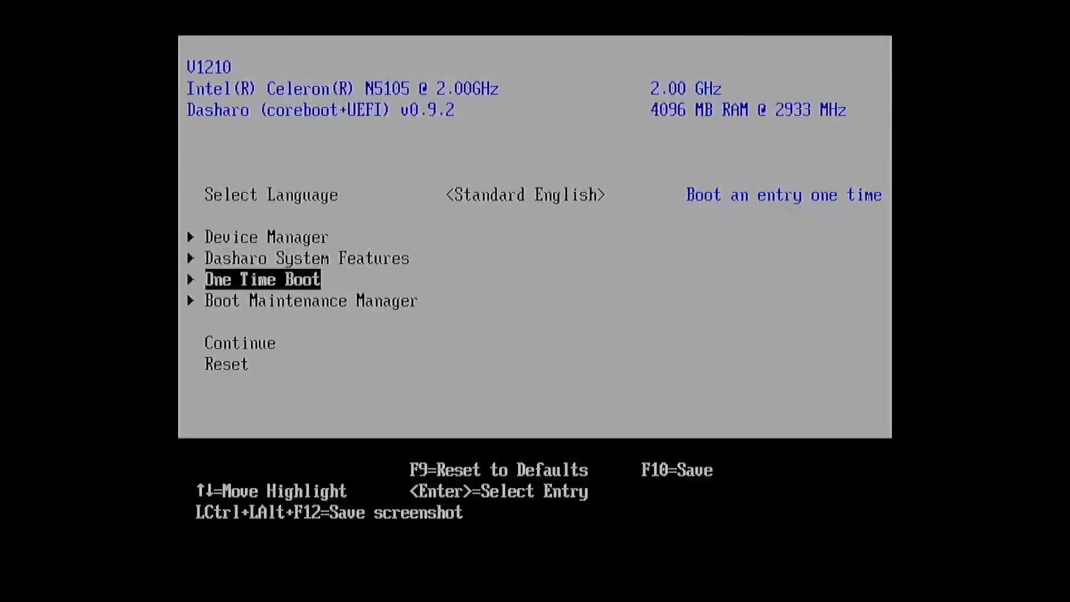
pyautogui.press('Return')
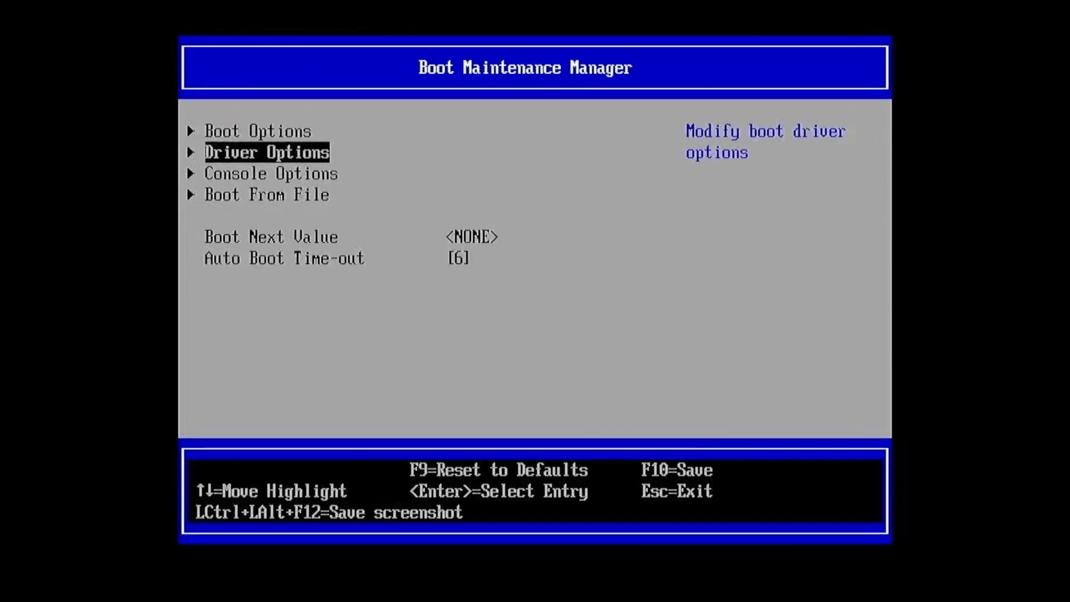
pyautogui.press('Return')
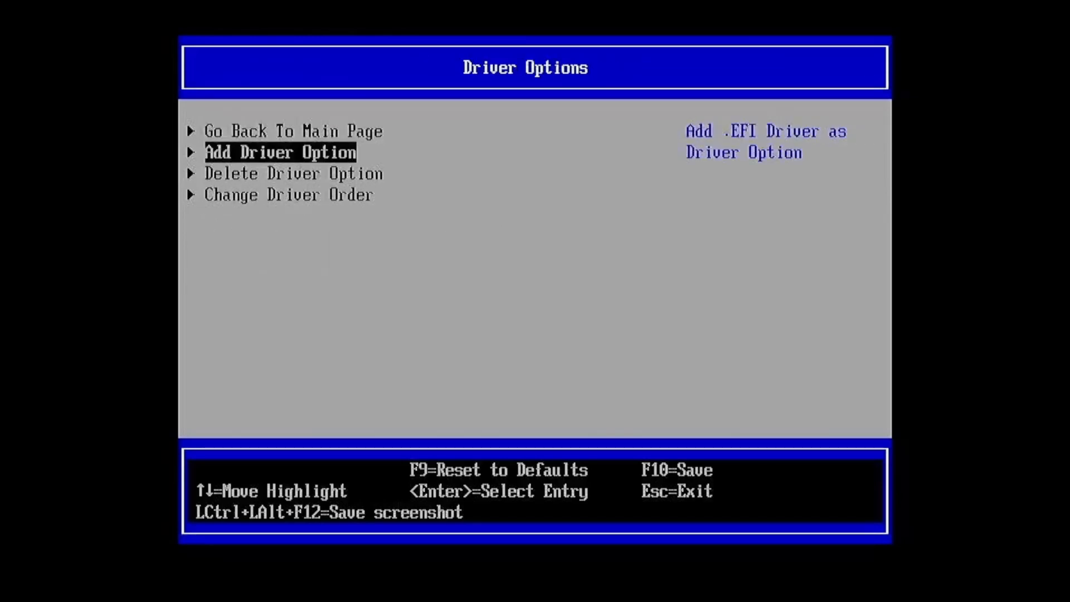
pyautogui.press('Return')
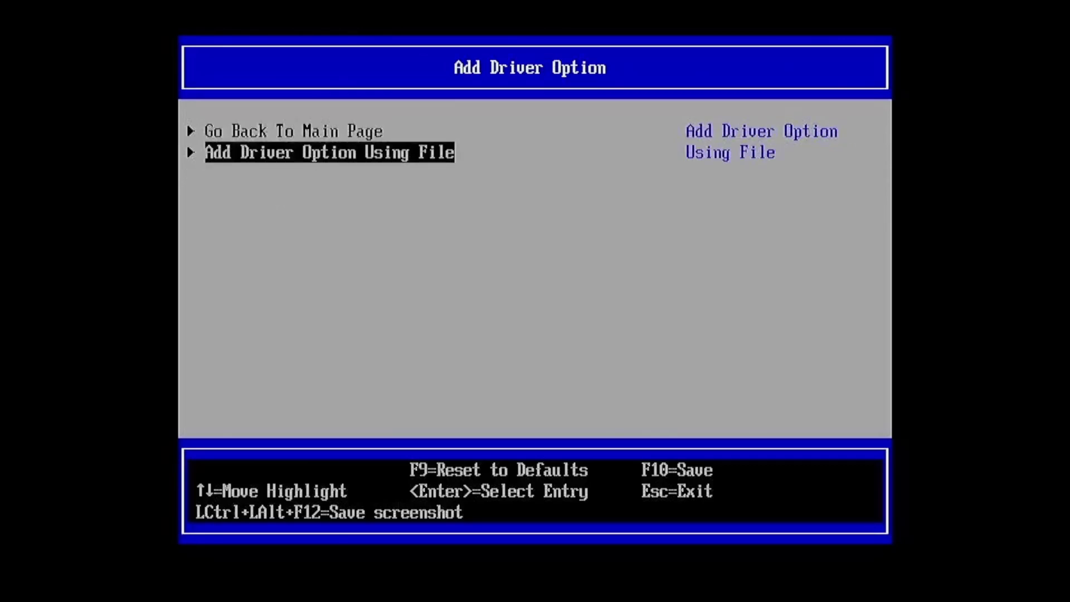
pyautogui.press('Return')
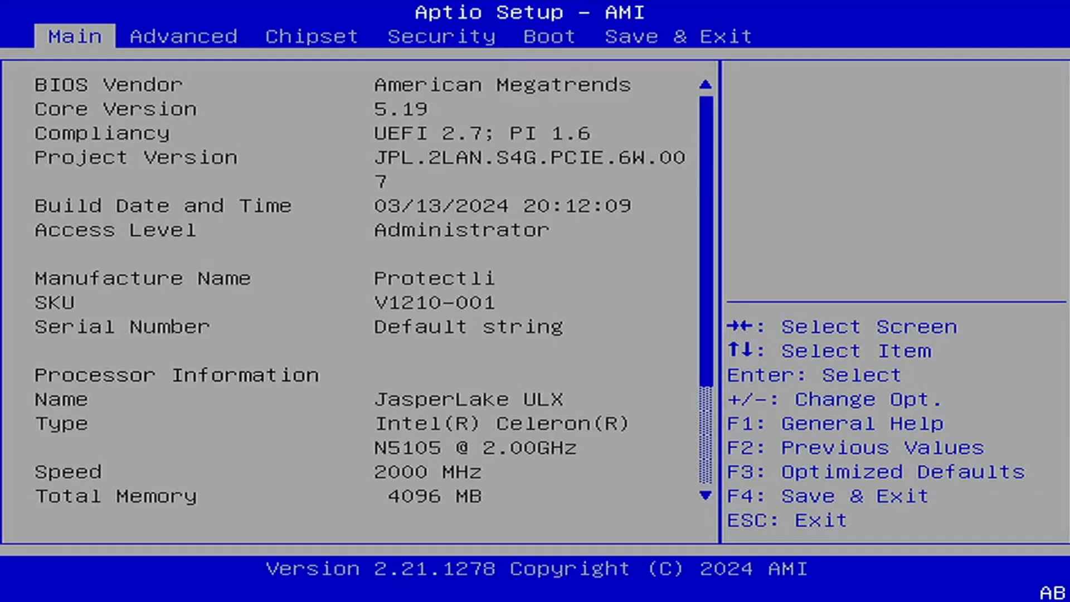
pyautogui.scroll(-3)
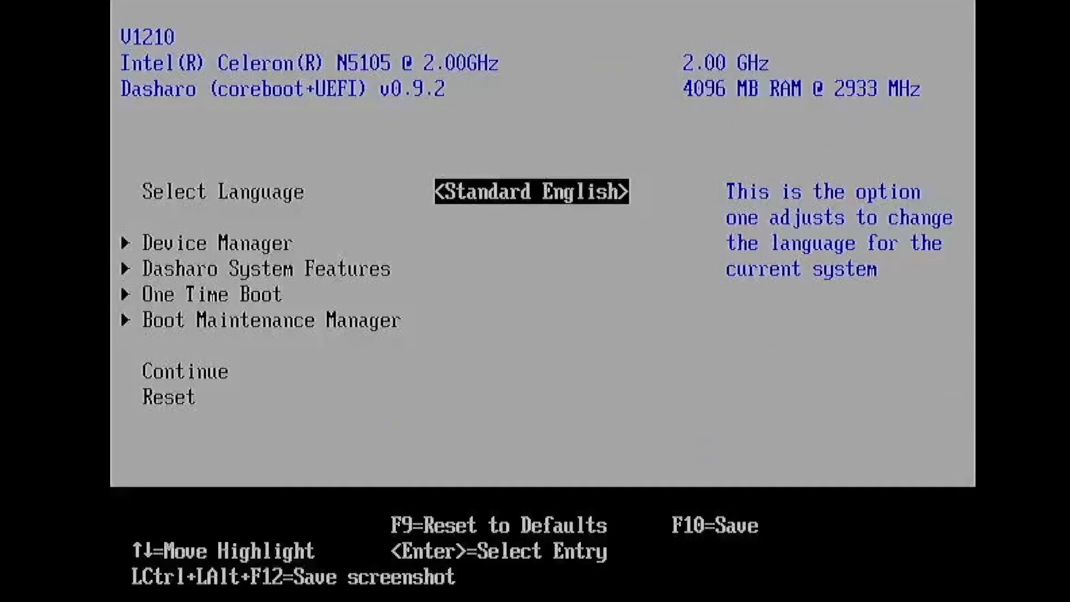
pyautogui.press('Down')
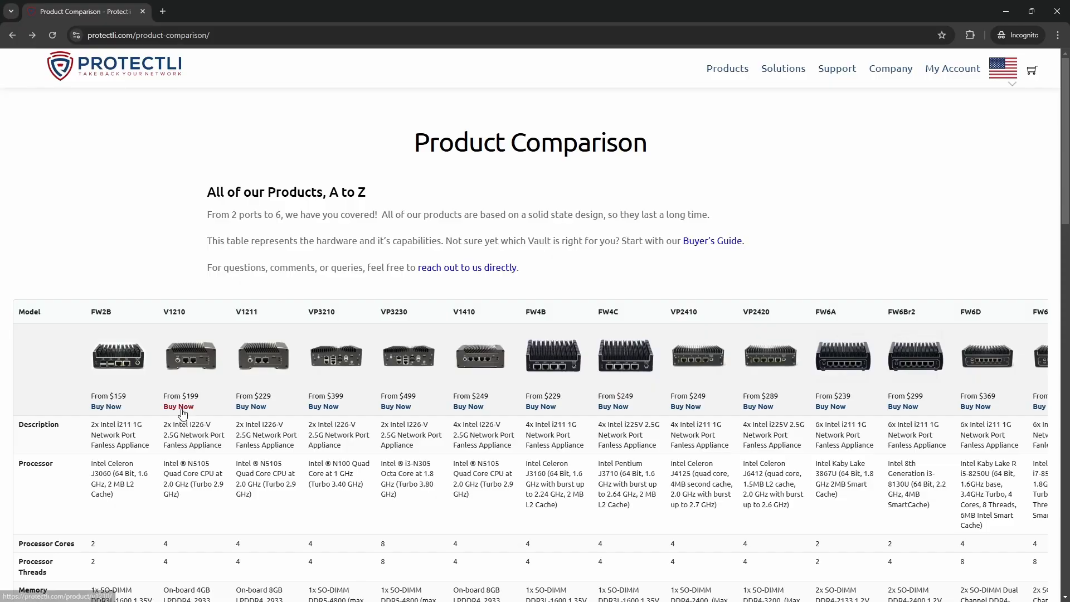
# Add the V1210 with coreboot (Open Source) BIOS to the cart
pyautogui.click(179, 407)
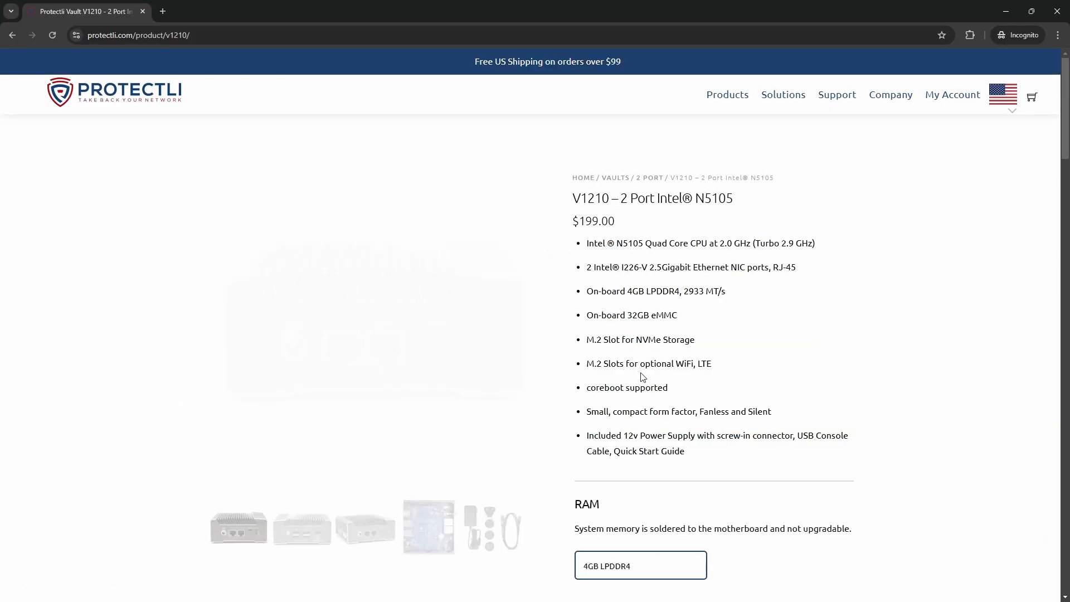
pyautogui.scroll(-3)
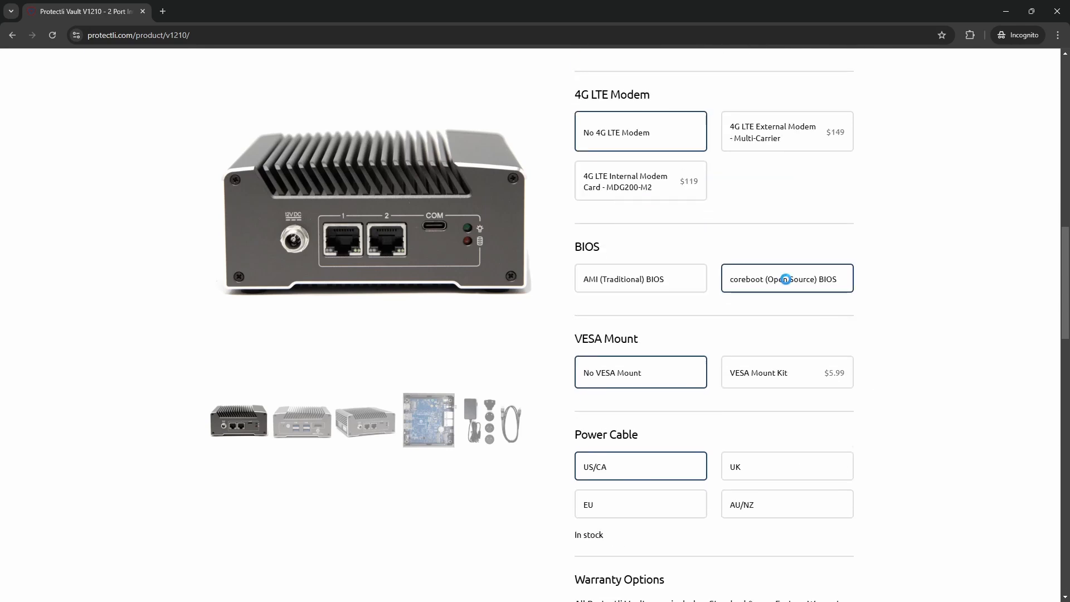
pyautogui.moveTo(786, 283)
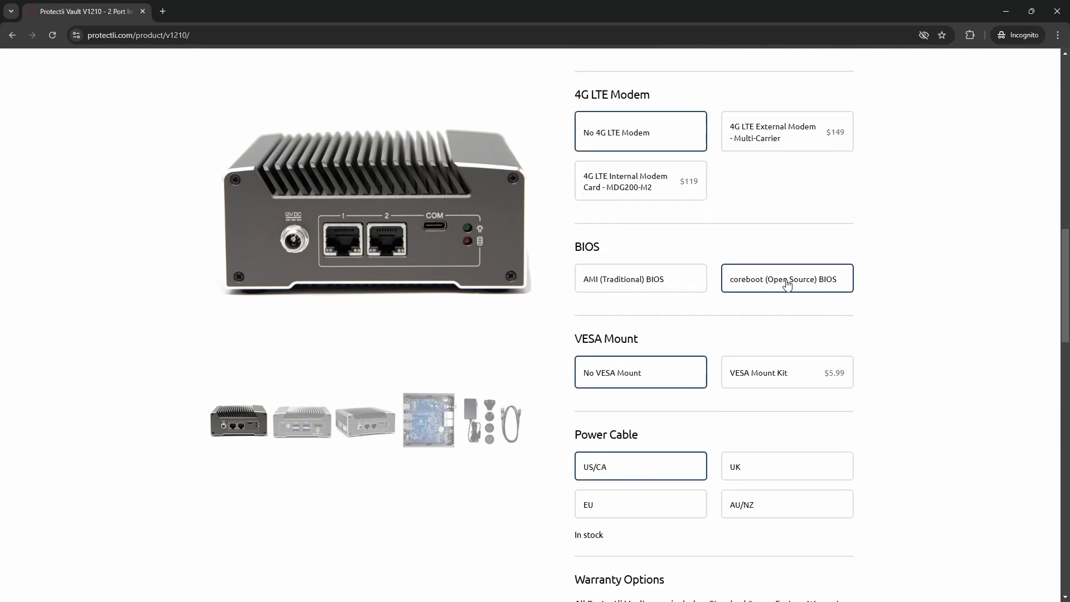
pyautogui.scroll(-3)
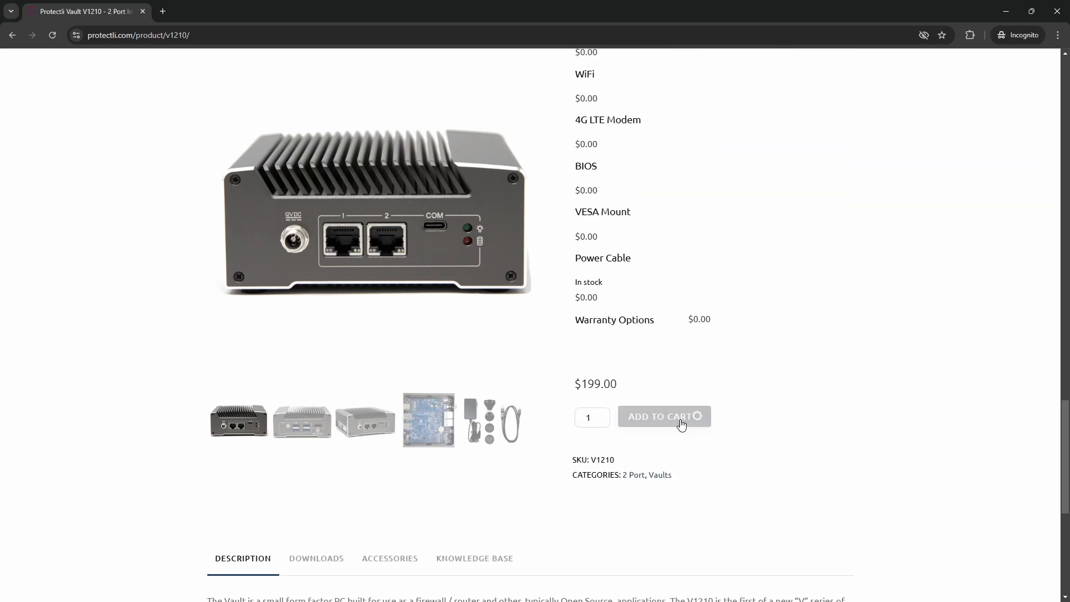
pyautogui.click(663, 417)
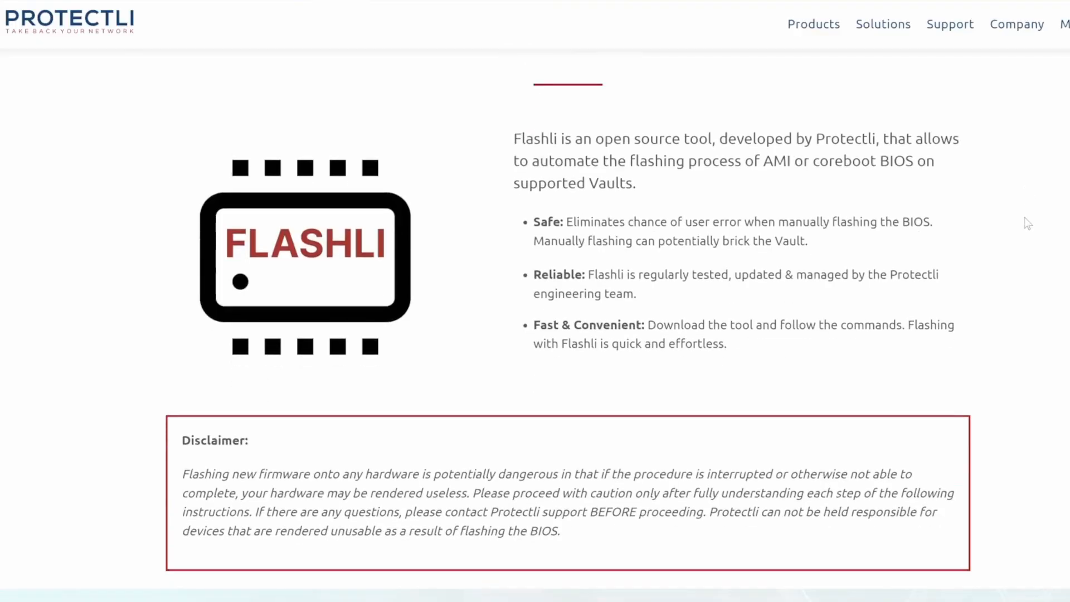
# Scroll the Flashli page down to the 'Why Flashli?' section
pyautogui.scroll(-3)
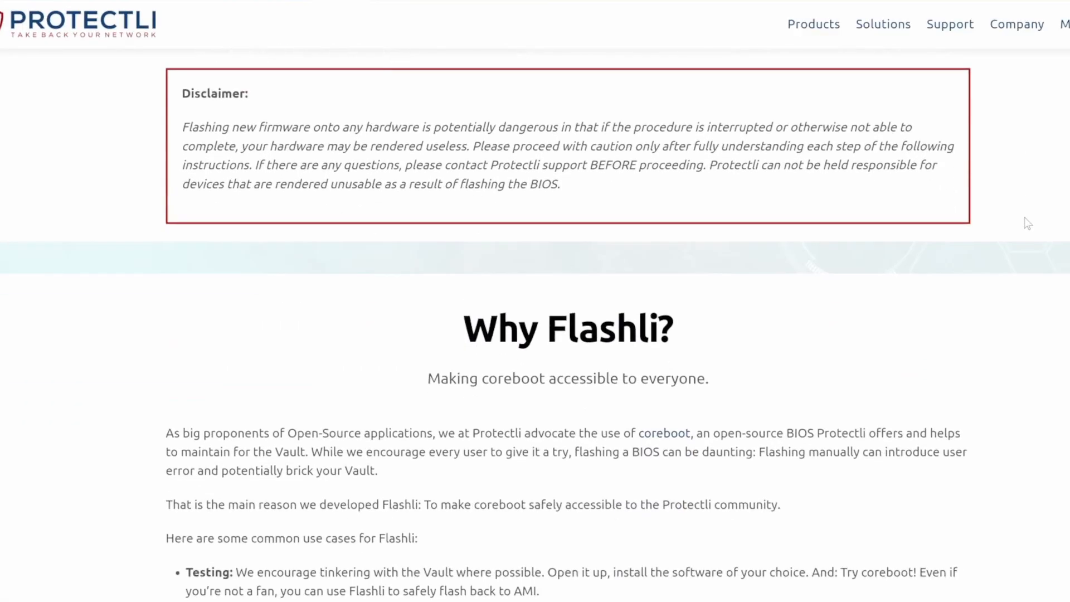
pyautogui.scroll(-3)
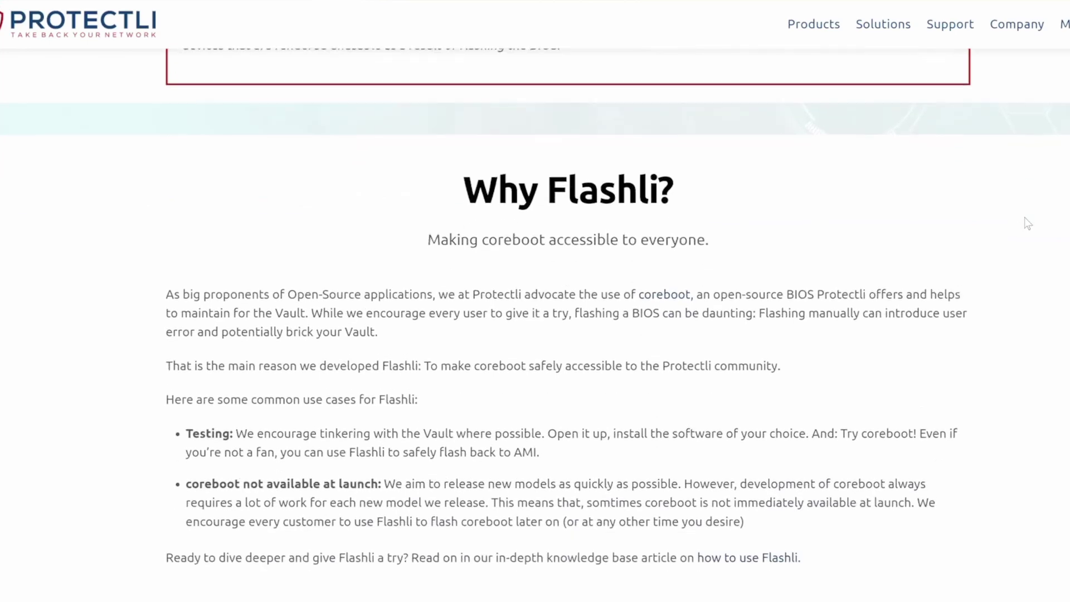